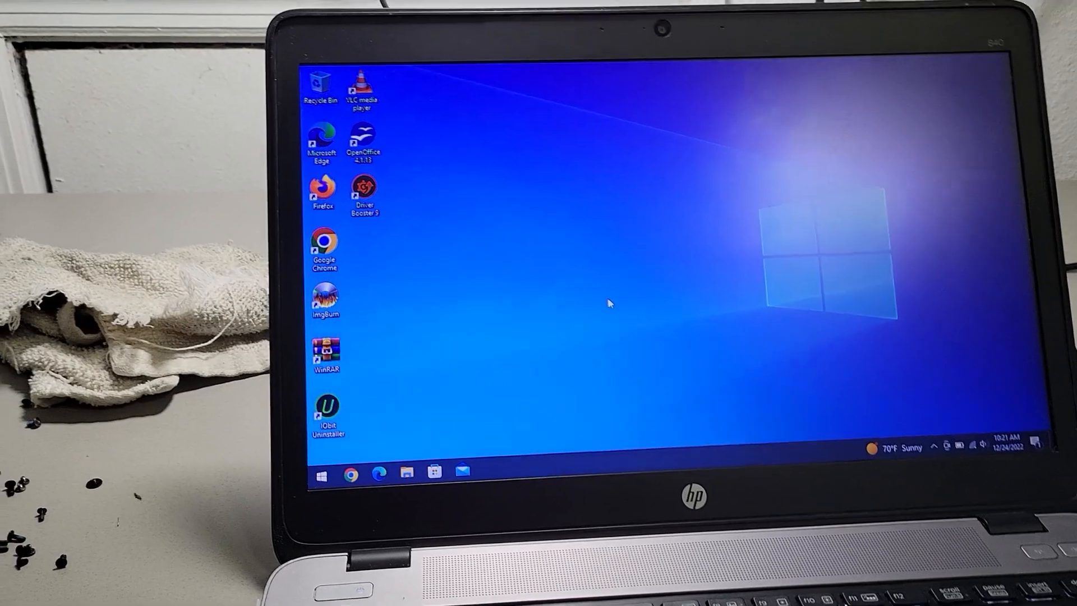
# Step: Search 'ca' from the Start menu and launch Camera to show the live webcam image
pyautogui.click(318, 475)
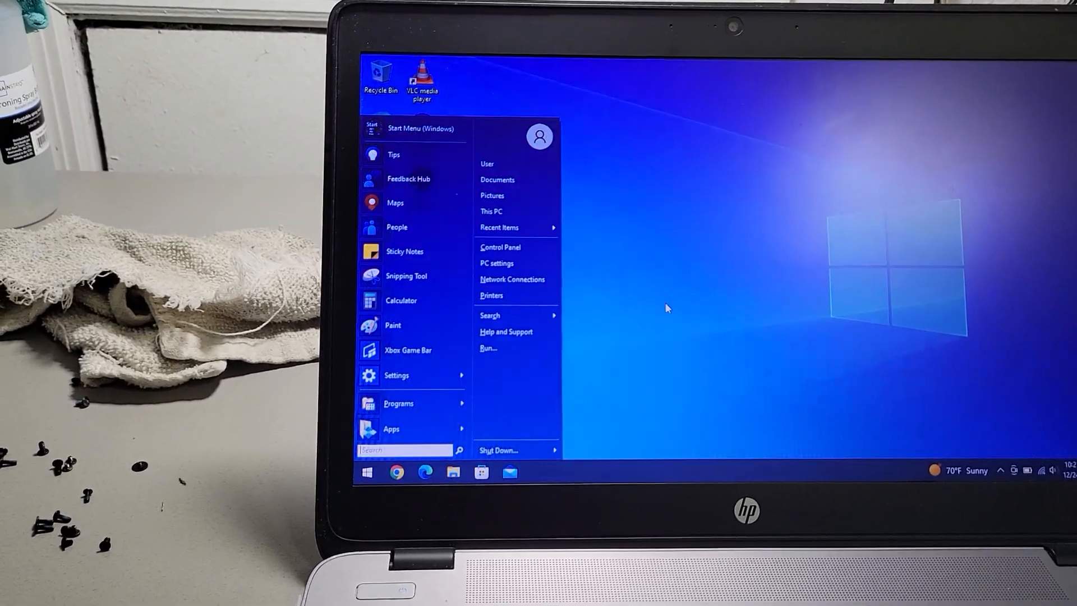
pyautogui.write('cam')
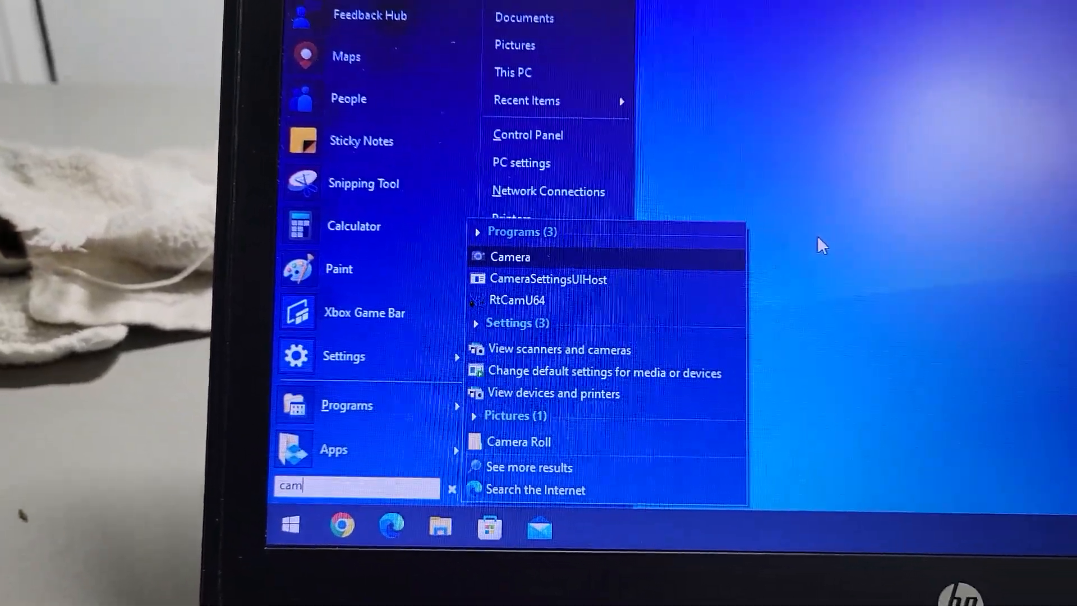
pyautogui.click(508, 256)
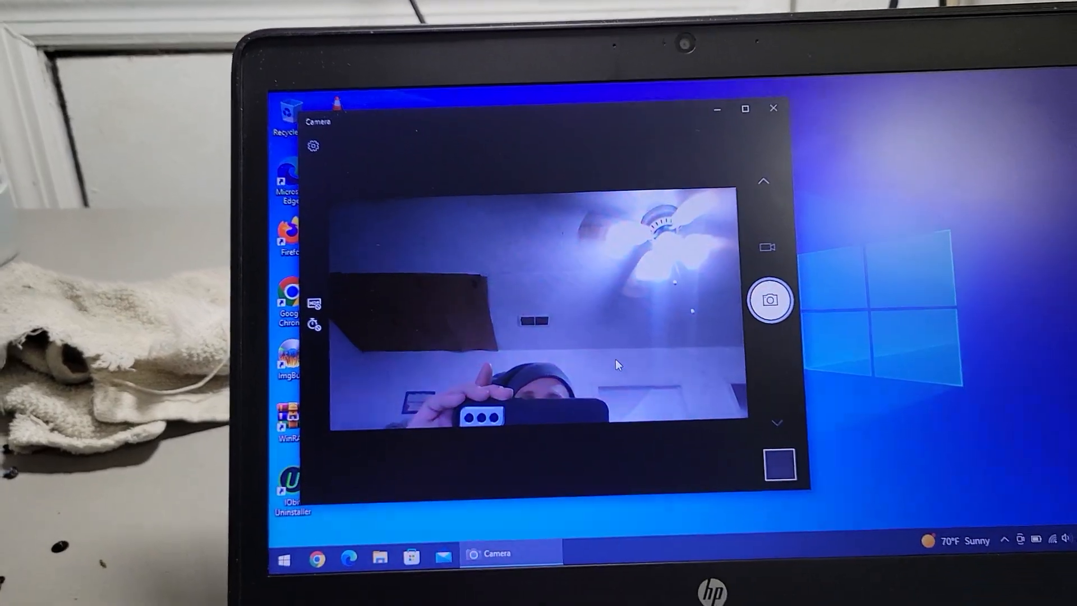
# Step: Close Camera, open This PC's Manage, and expand Cameras in Device Manager to show HP HD Webcam
pyautogui.click(772, 110)
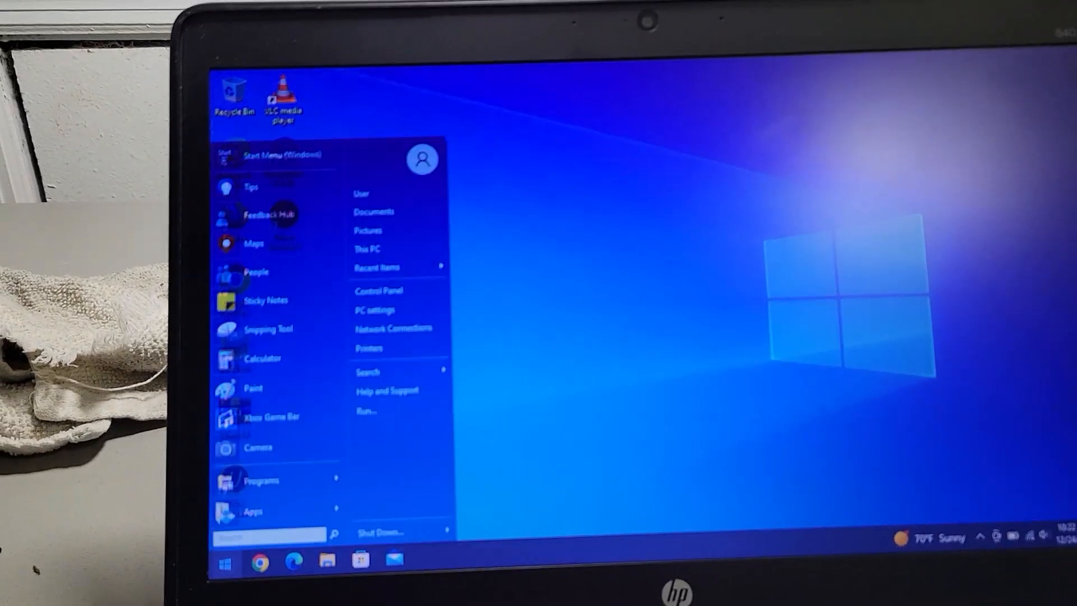
pyautogui.moveTo(367, 254)
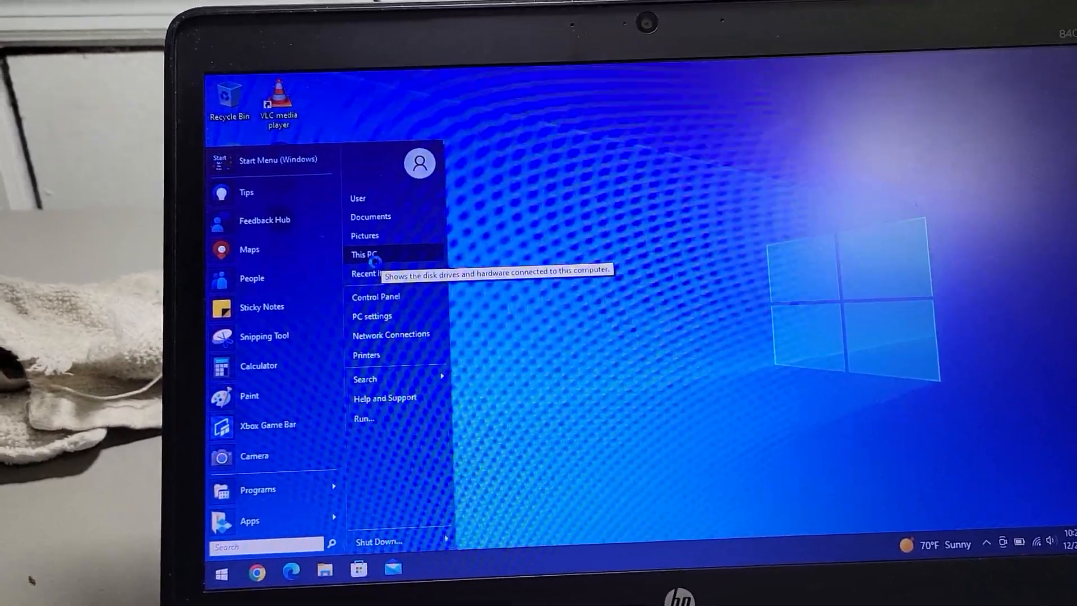
pyautogui.rightClick(364, 263)
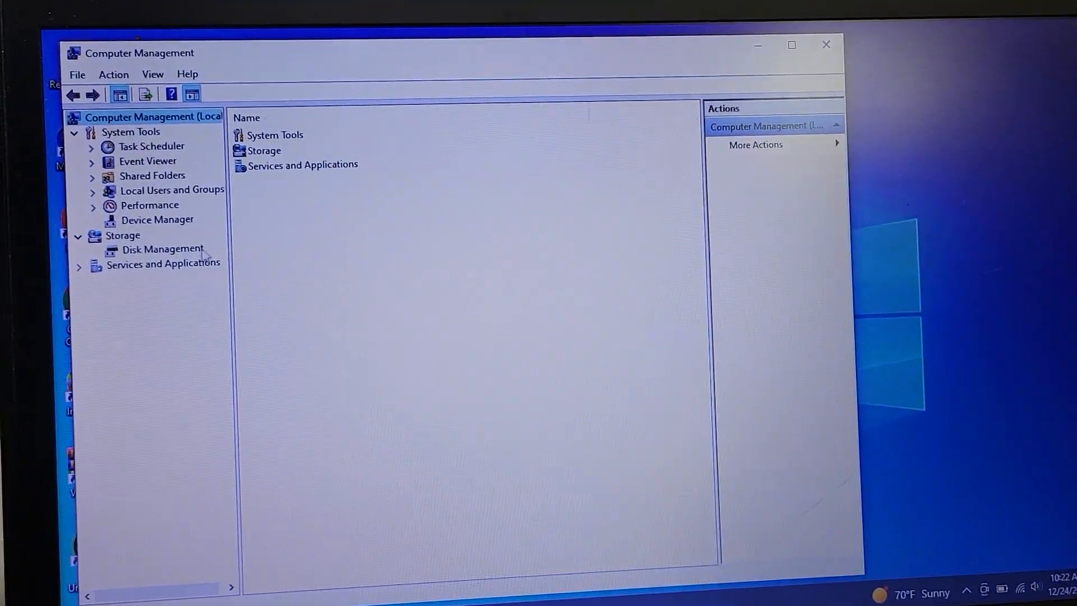
pyautogui.click(157, 219)
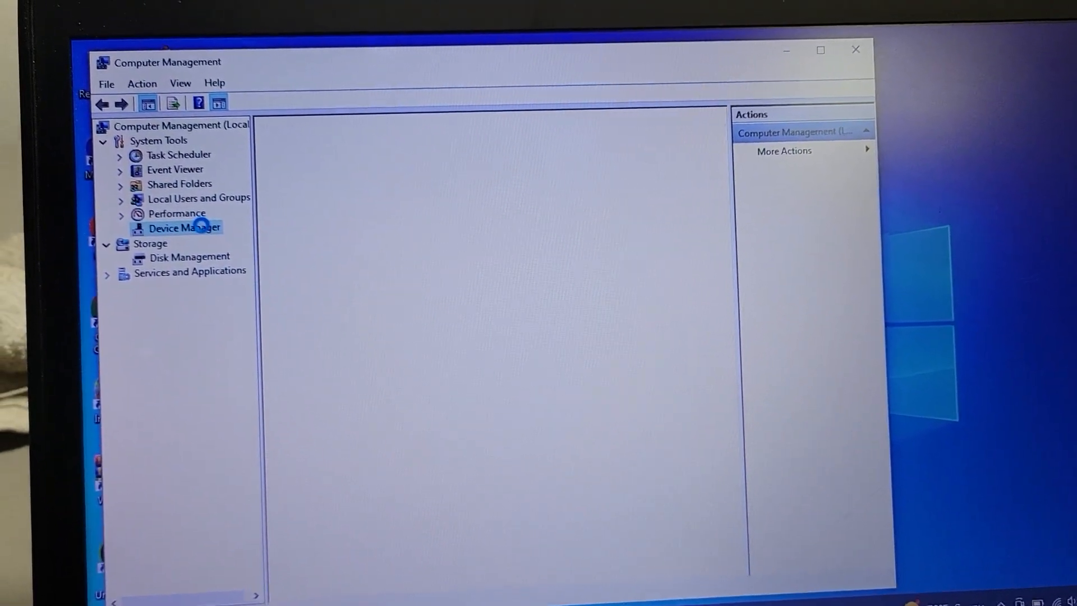
pyautogui.click(184, 227)
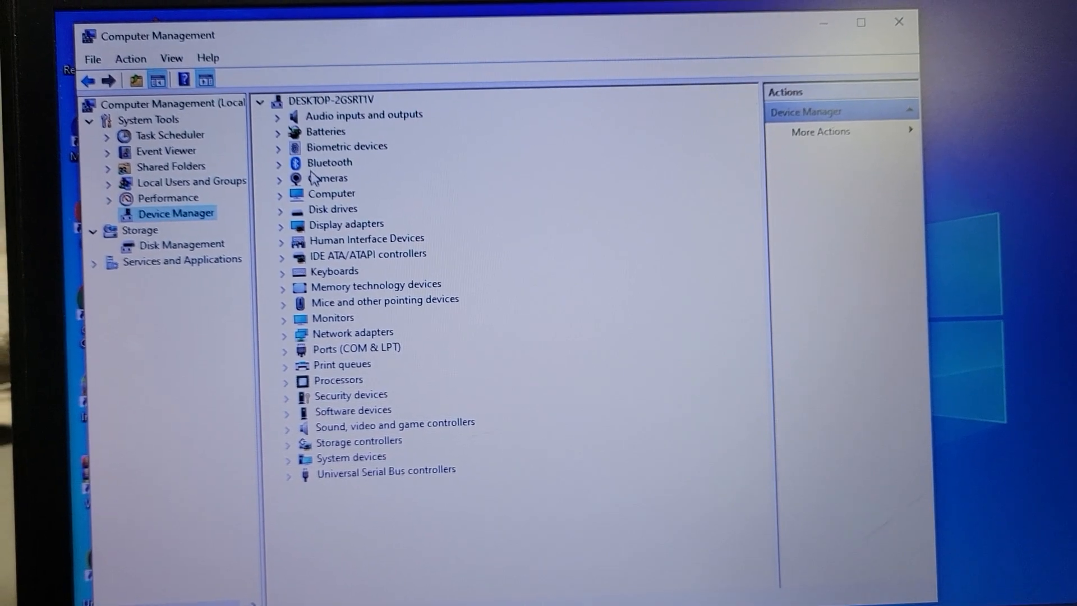
pyautogui.click(278, 178)
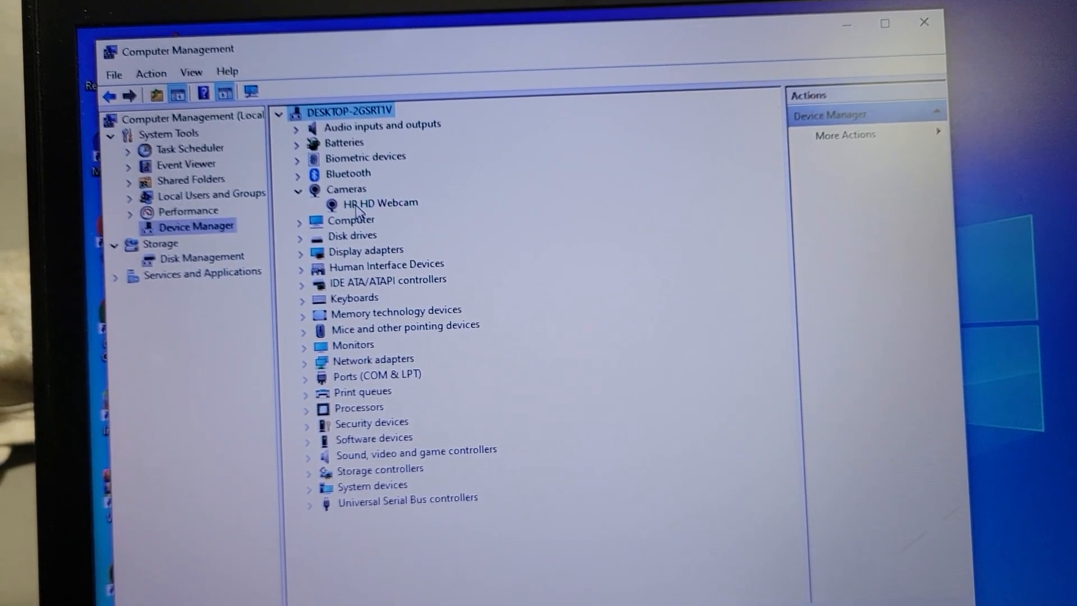
# Step: Roll back the HP HD Webcam driver to the 11/29/2016 Realtek version and close its properties
pyautogui.doubleClick(379, 202)
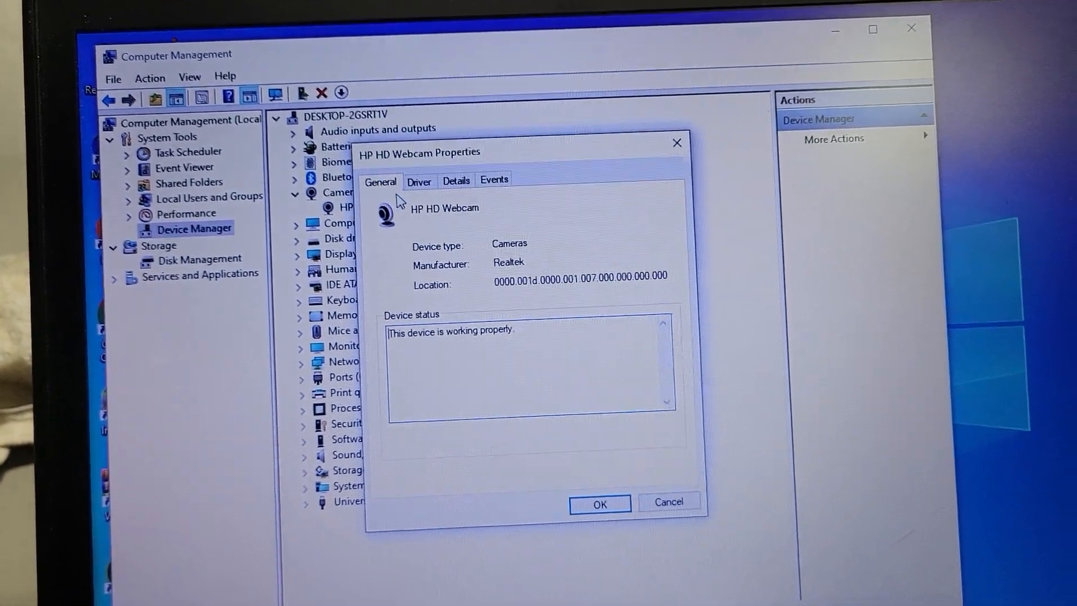
pyautogui.click(418, 180)
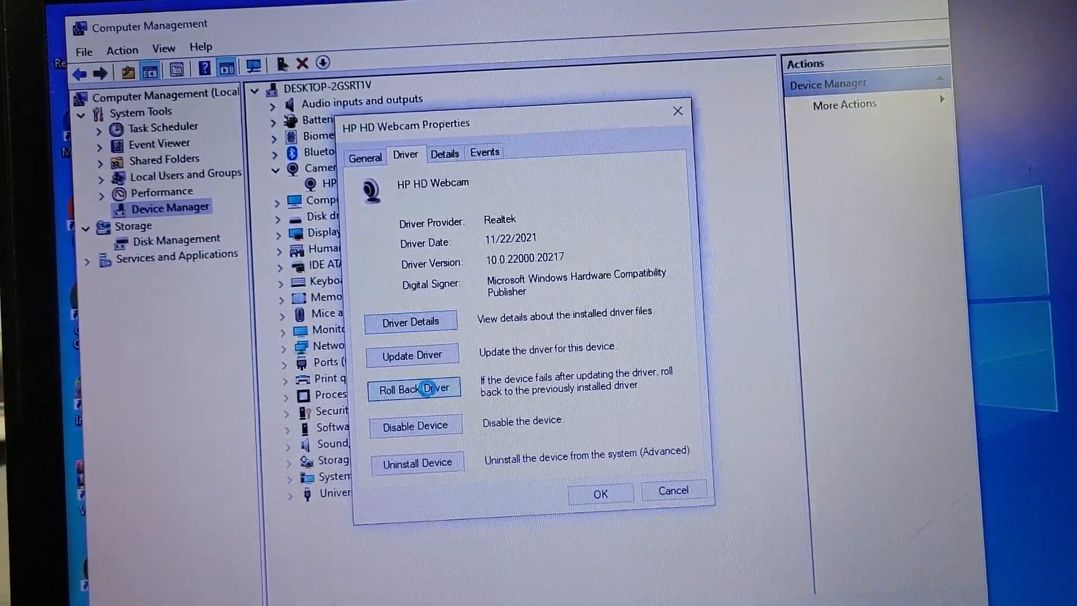
pyautogui.click(412, 388)
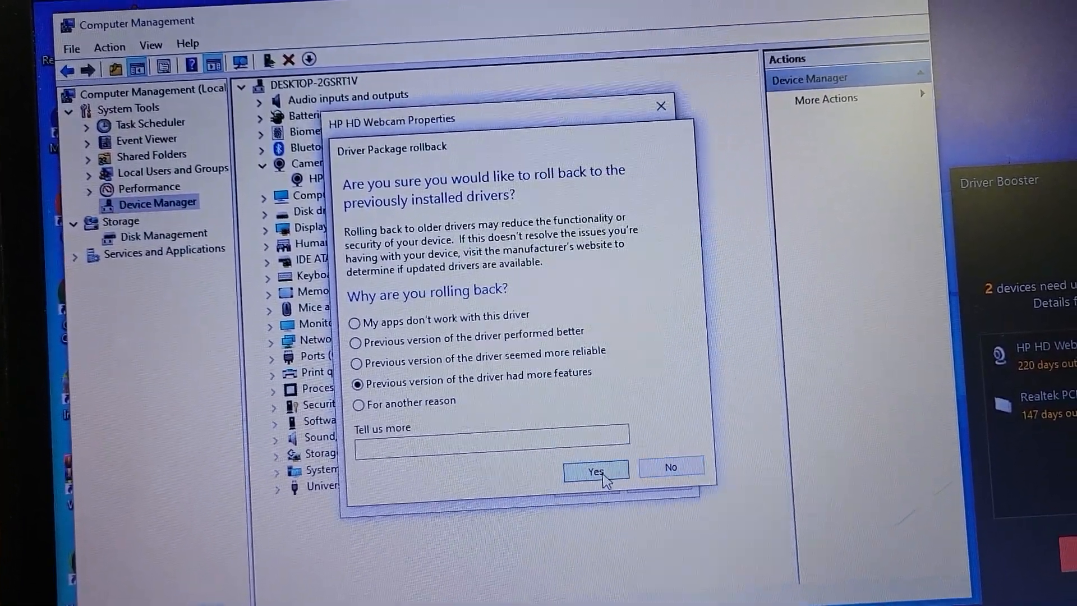
pyautogui.click(594, 471)
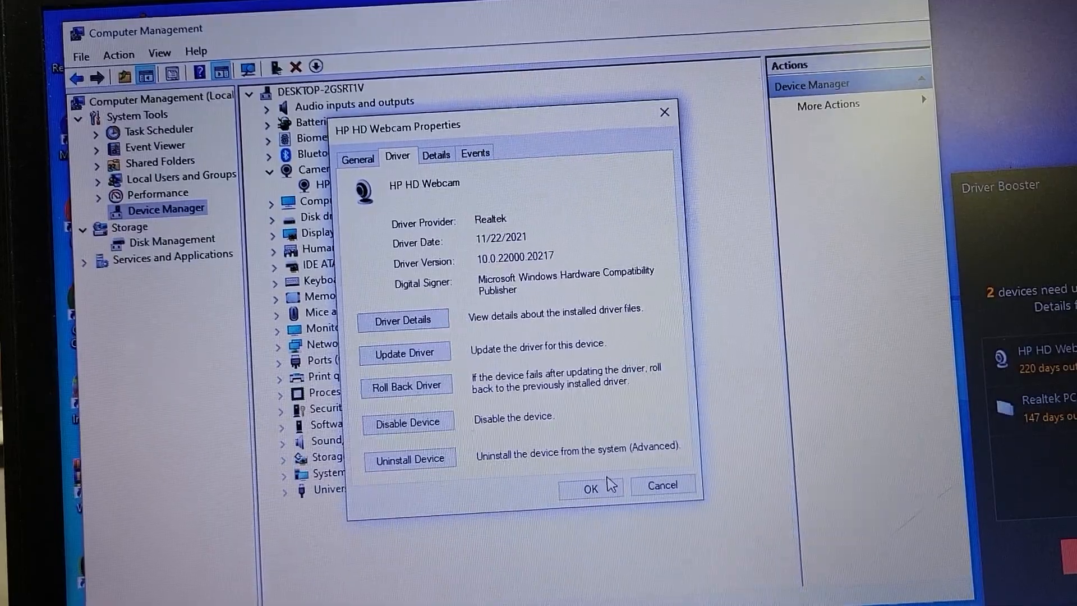
pyautogui.click(405, 385)
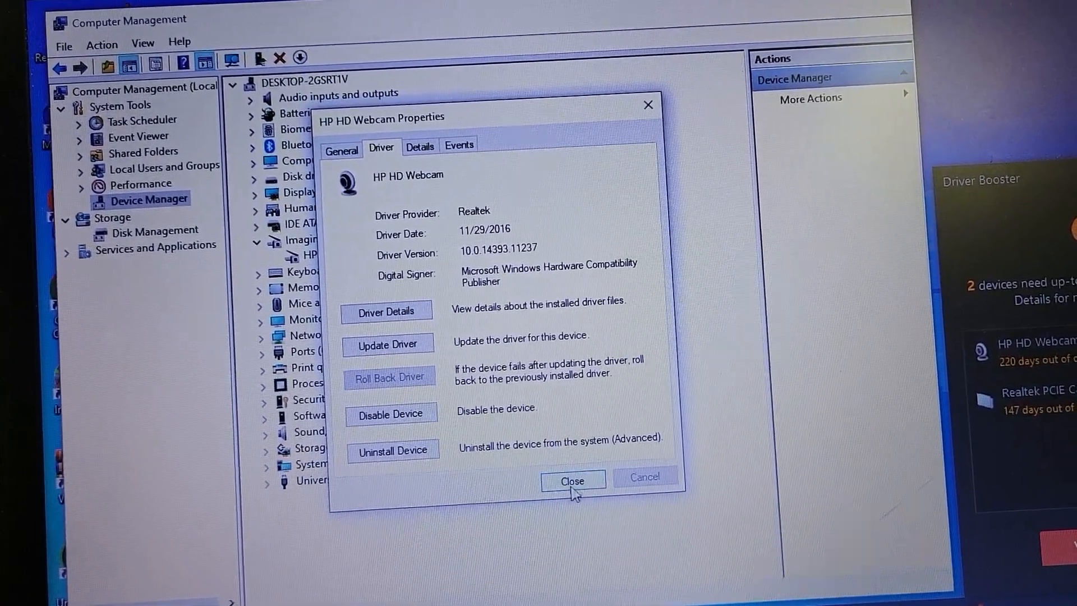
pyautogui.click(572, 480)
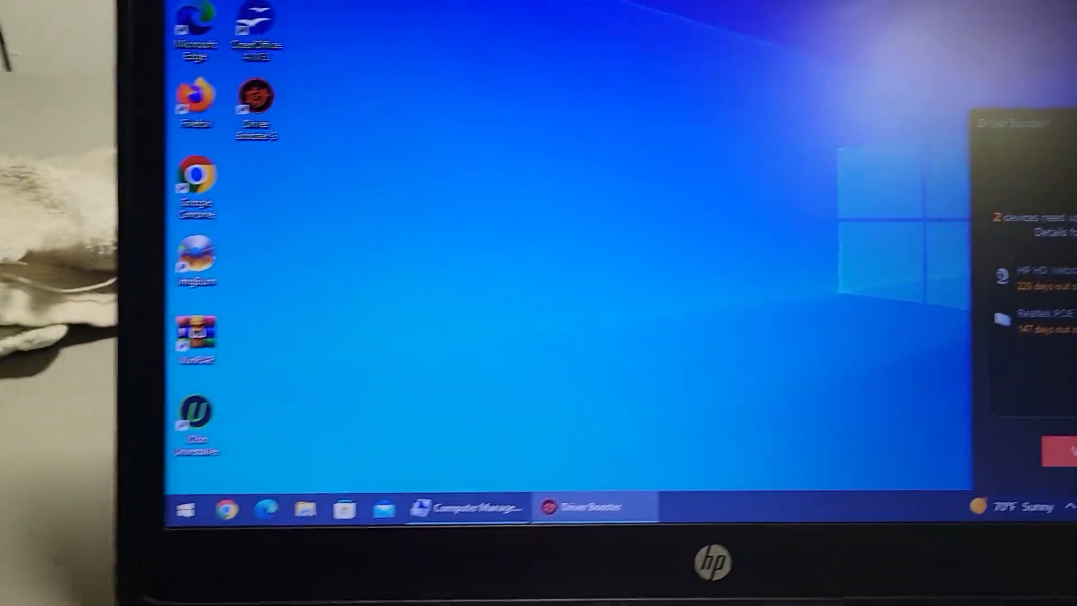
# Step: Search 'cam' and launch Camera to retest the webcam after the rollback
pyautogui.write('cam')
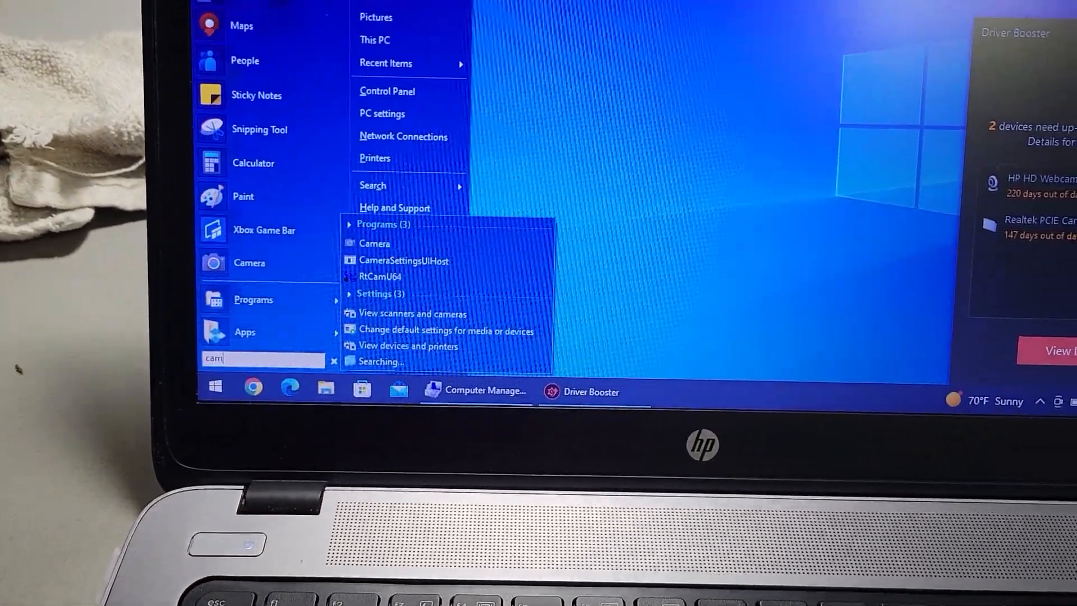
pyautogui.click(375, 243)
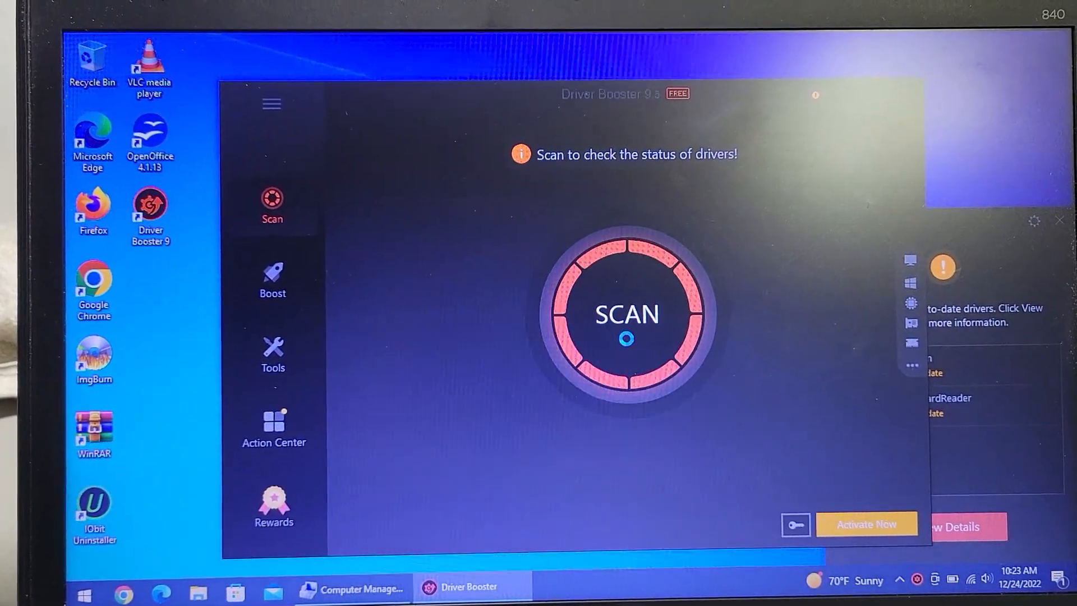
# Step: Show pending updates under Settings' Update & Security, then bring Driver Booster back to front
pyautogui.click(83, 593)
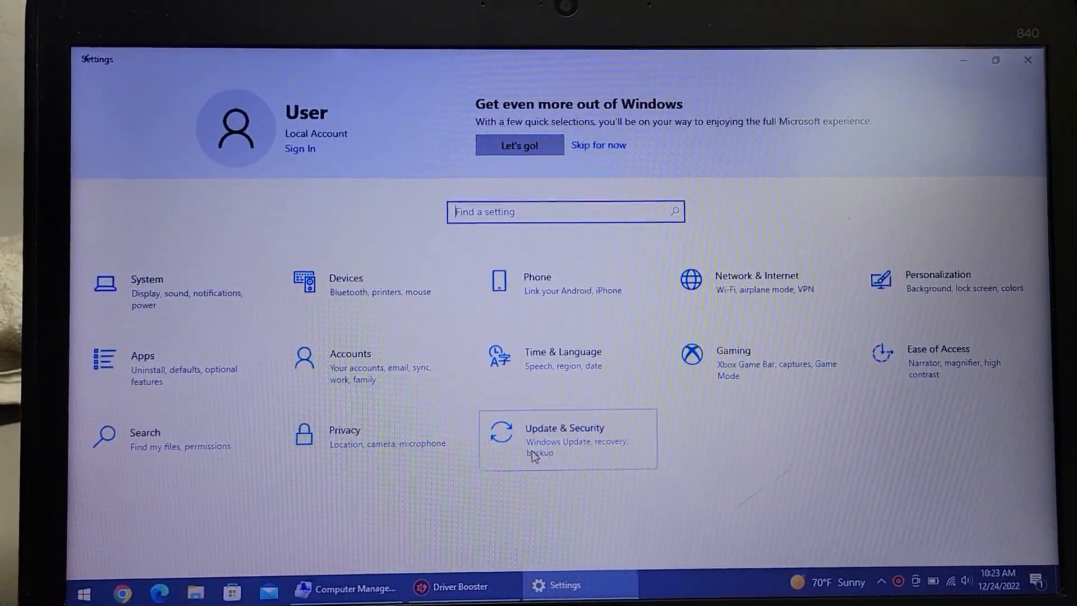
pyautogui.click(565, 438)
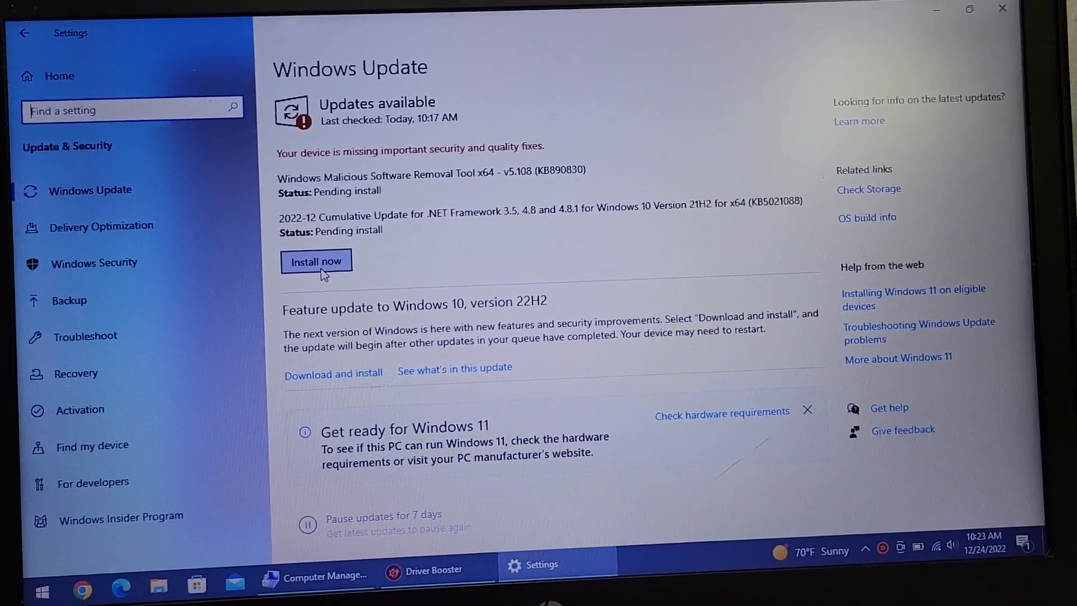
pyautogui.click(424, 565)
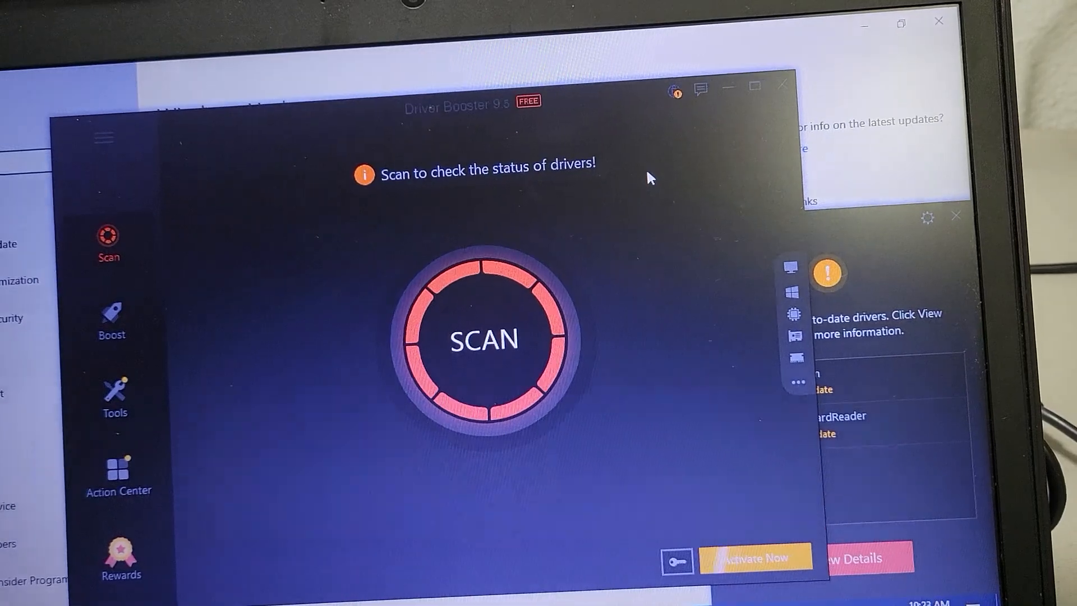
# Step: Scan with Driver Booster, ignore all HP HD Webcam updates, then close Driver Booster and Settings
pyautogui.click(484, 340)
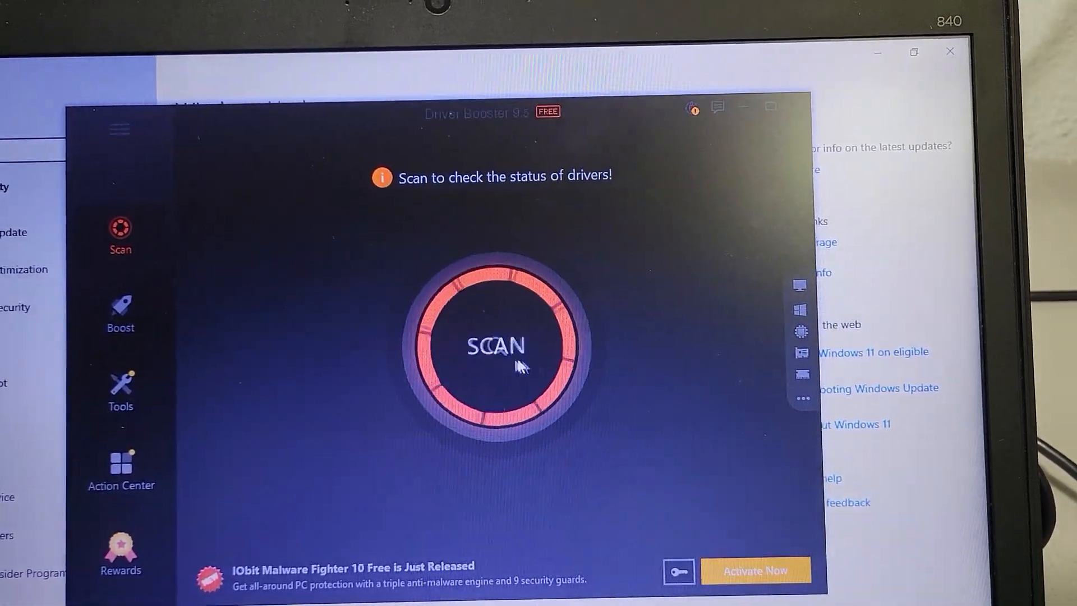
pyautogui.click(495, 345)
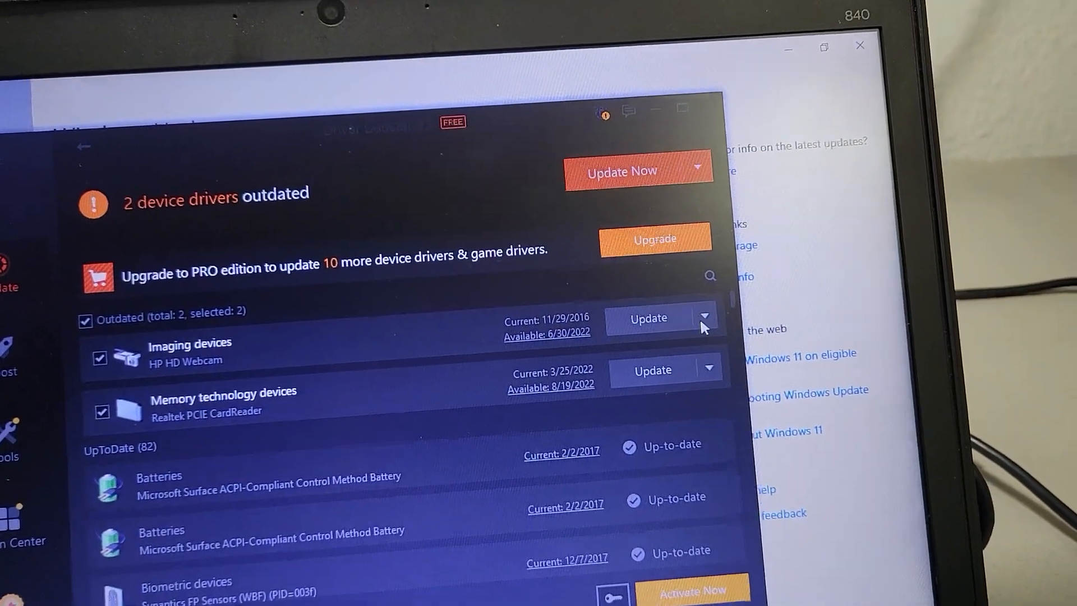
pyautogui.click(705, 317)
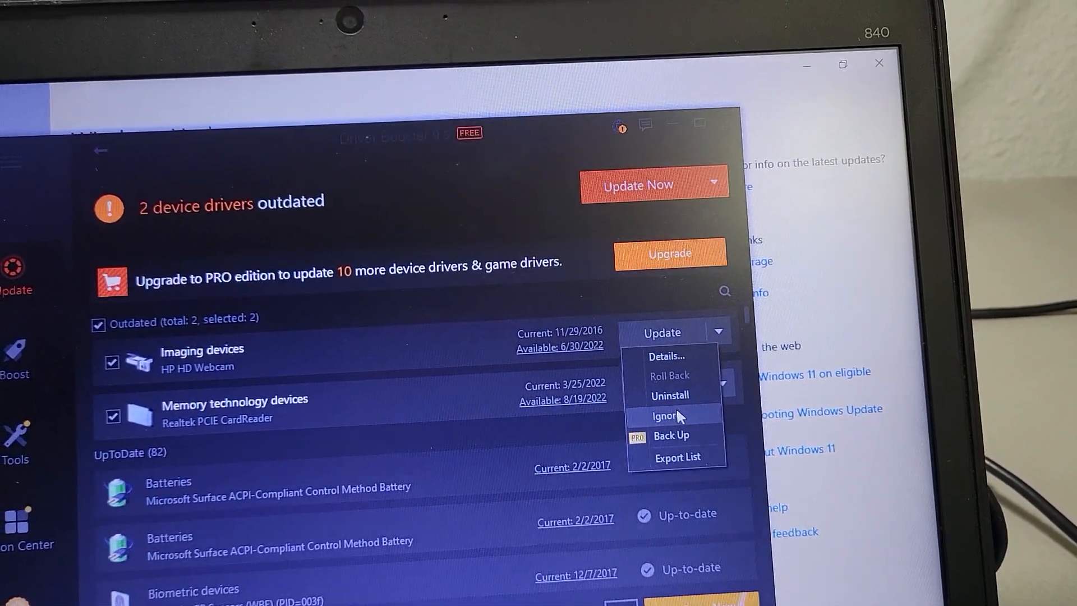
pyautogui.click(665, 416)
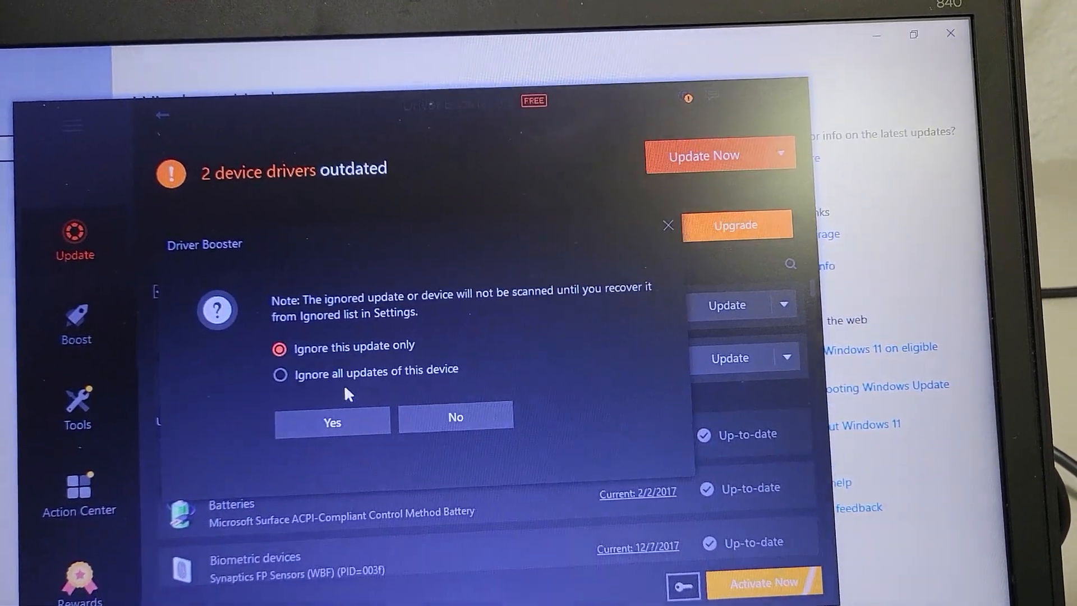
pyautogui.click(280, 374)
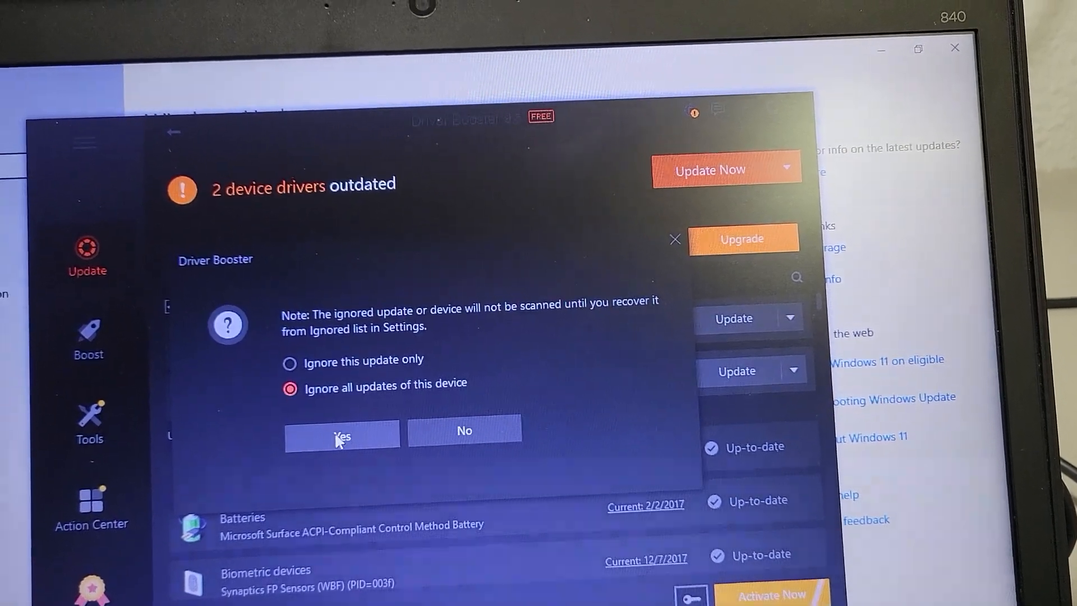
pyautogui.click(342, 435)
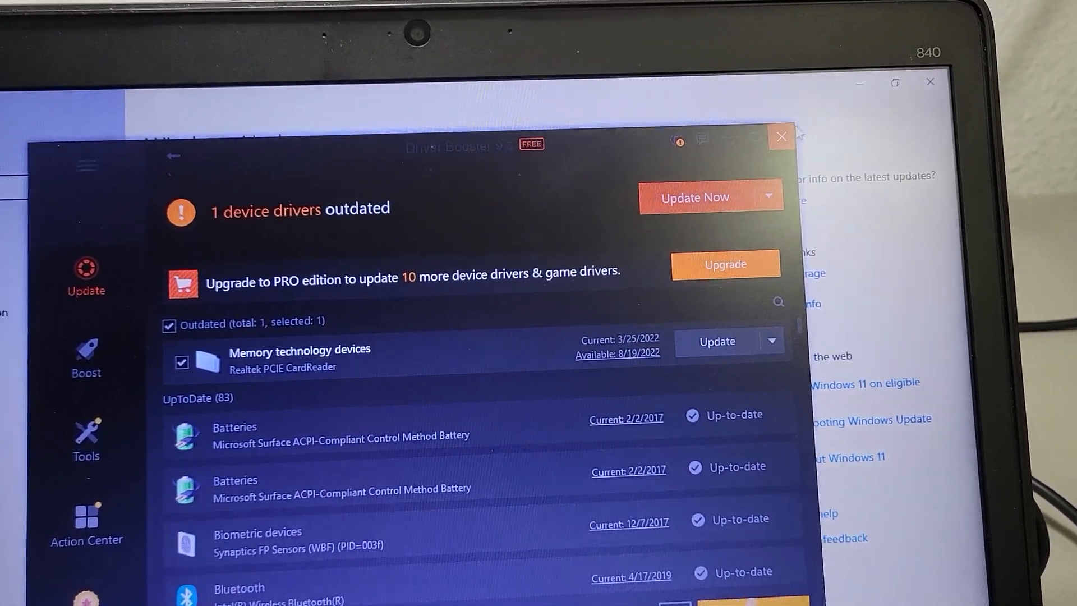
pyautogui.click(781, 136)
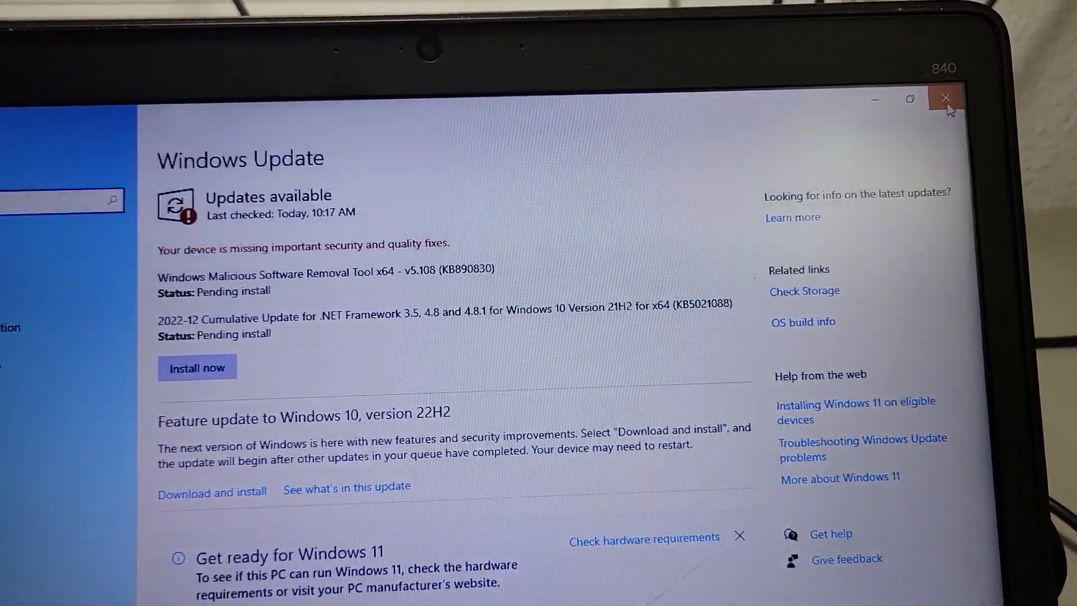
pyautogui.click(945, 99)
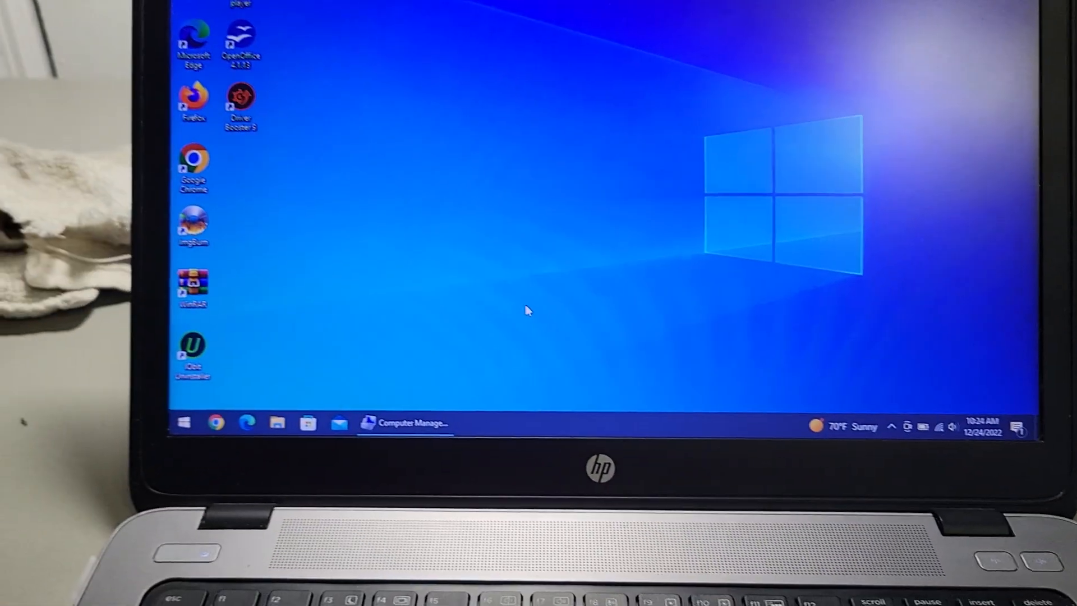